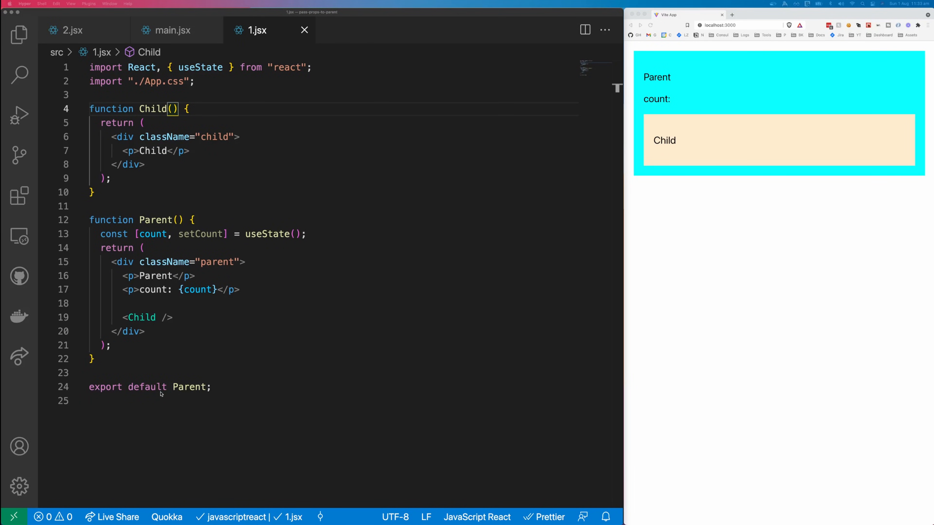
pyautogui.moveTo(153, 122)
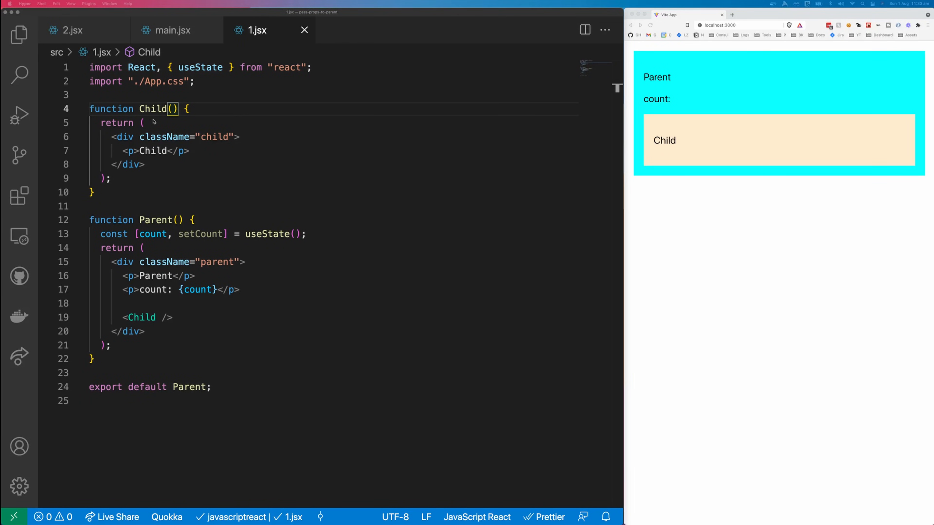
pyautogui.moveTo(170, 247)
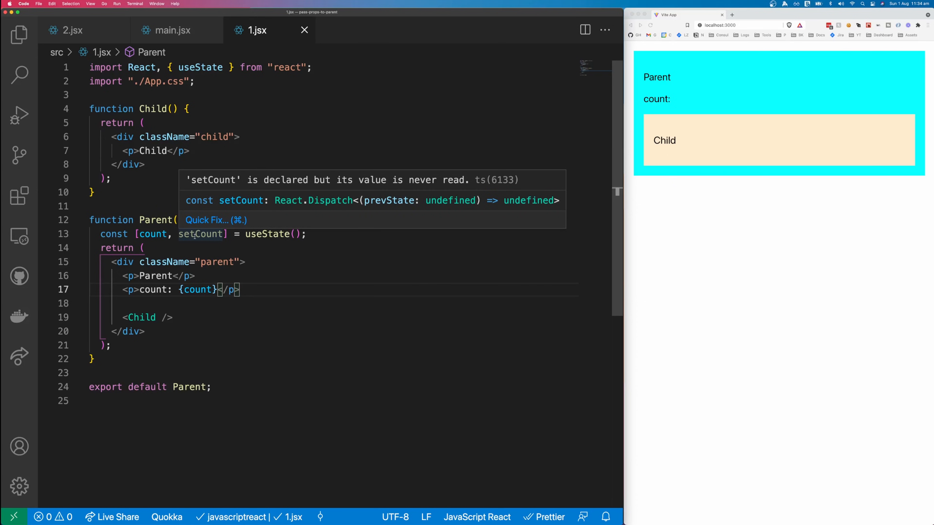
pyautogui.moveTo(152, 233)
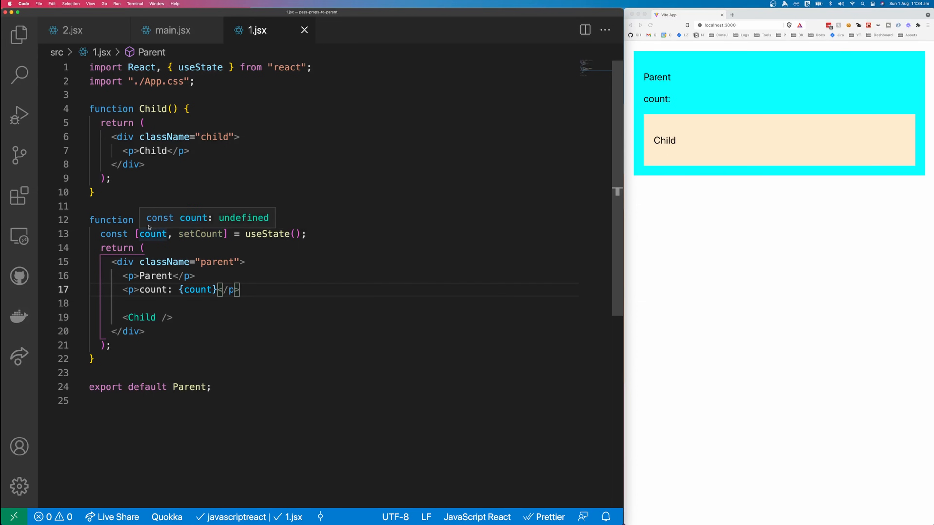
pyautogui.moveTo(151, 117)
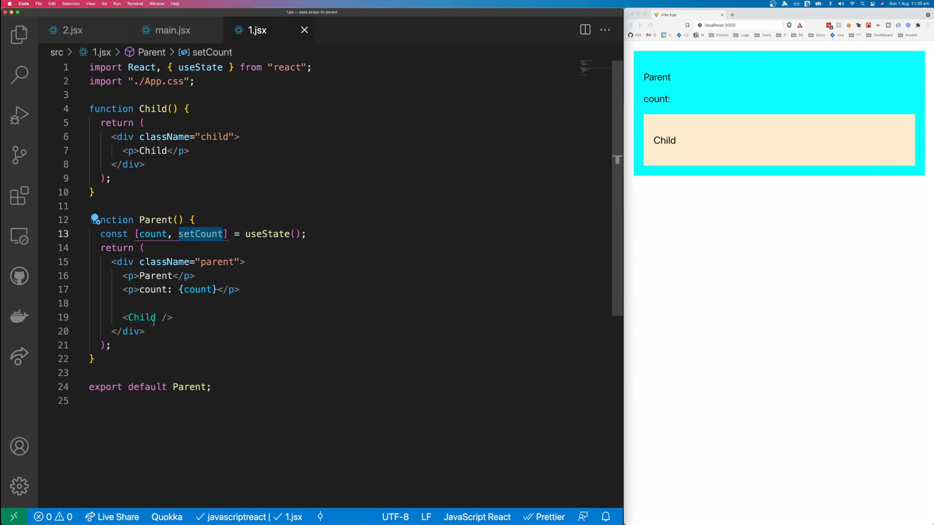
# Pass setCount={setCount} to Child and destructure setCount in its props
pyautogui.write('setCount={')
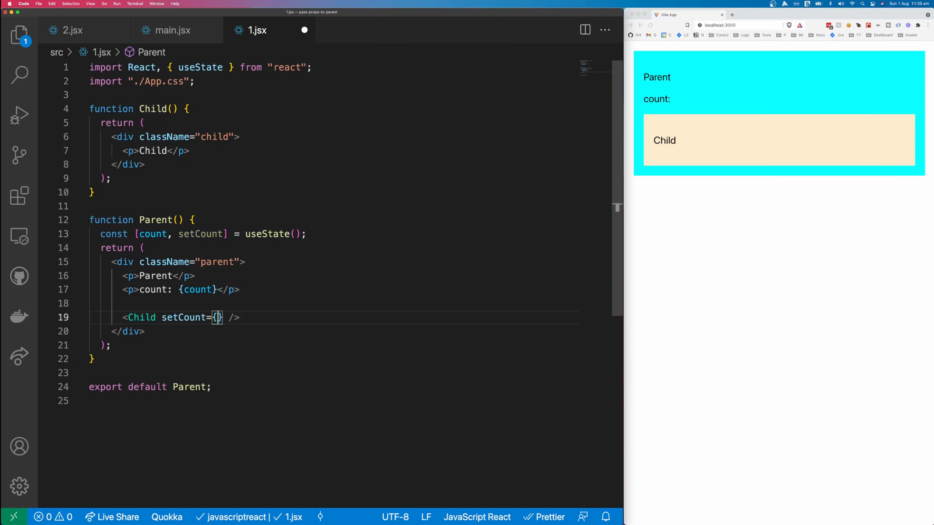
pyautogui.write('setCount')
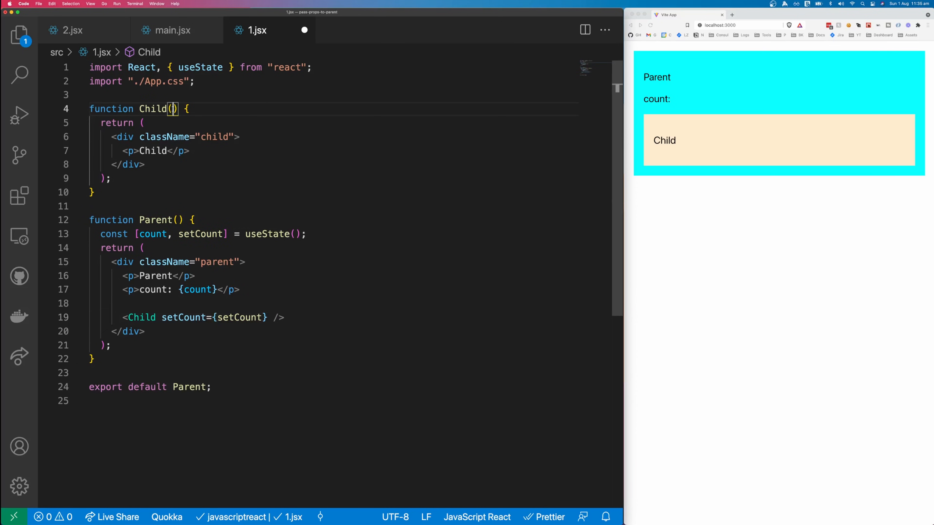
pyautogui.write('{setCount}')
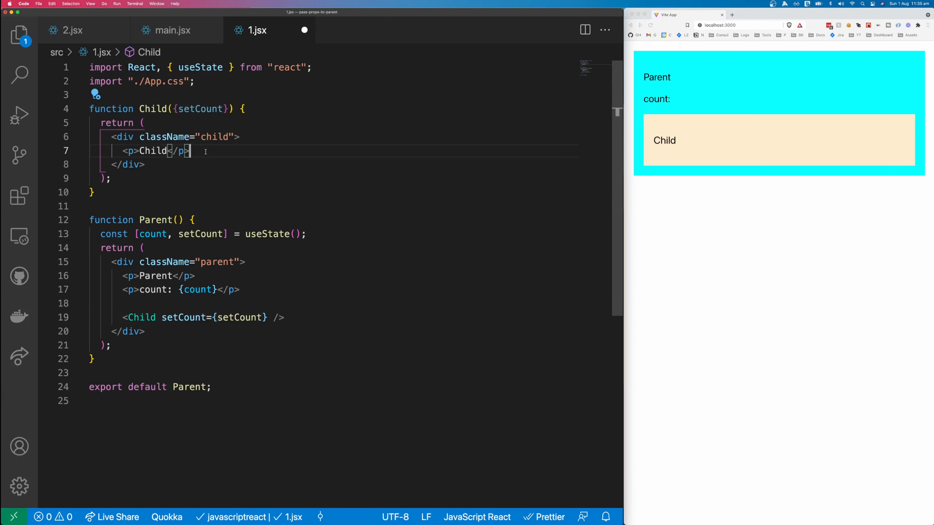
# Add three Child buttons with onClick arrows calling setCount(1), setCount(2) and setCount(3)
pyautogui.write('<button ></button>')
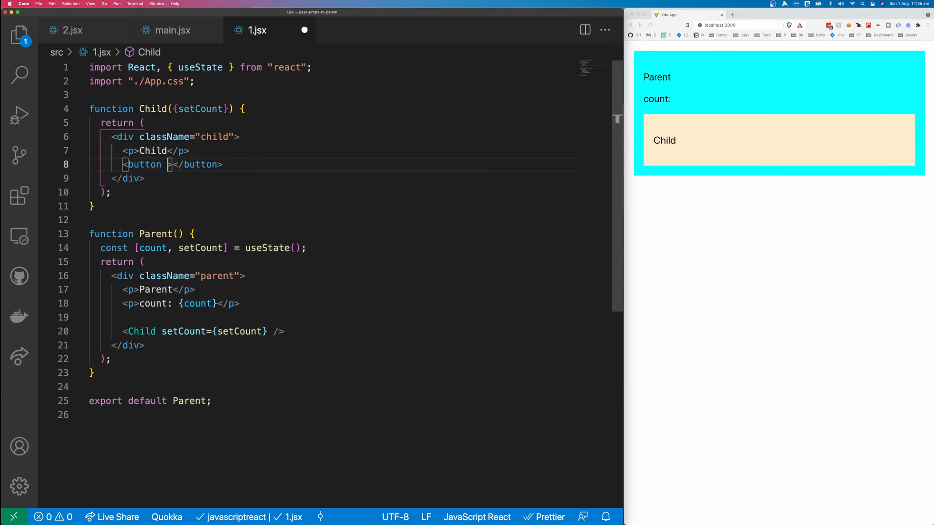
pyautogui.write('onClick=')
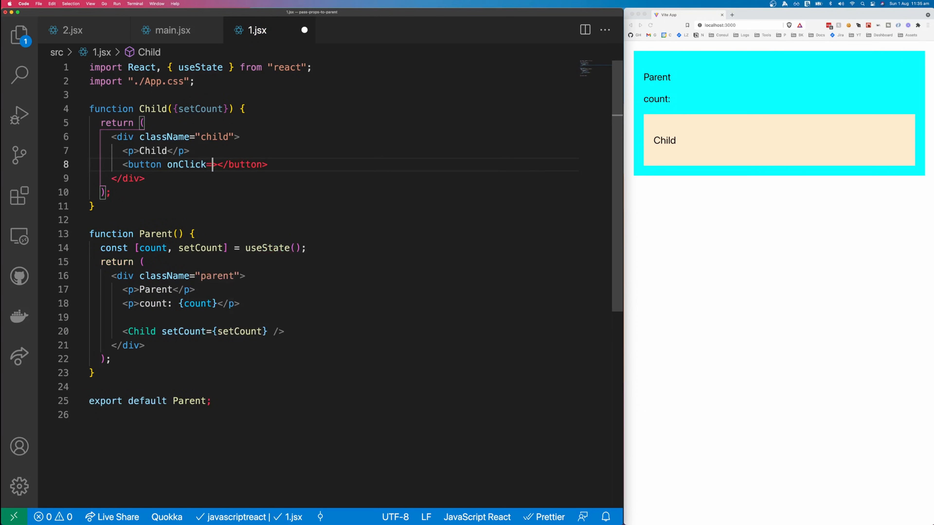
pyautogui.write('{() }')
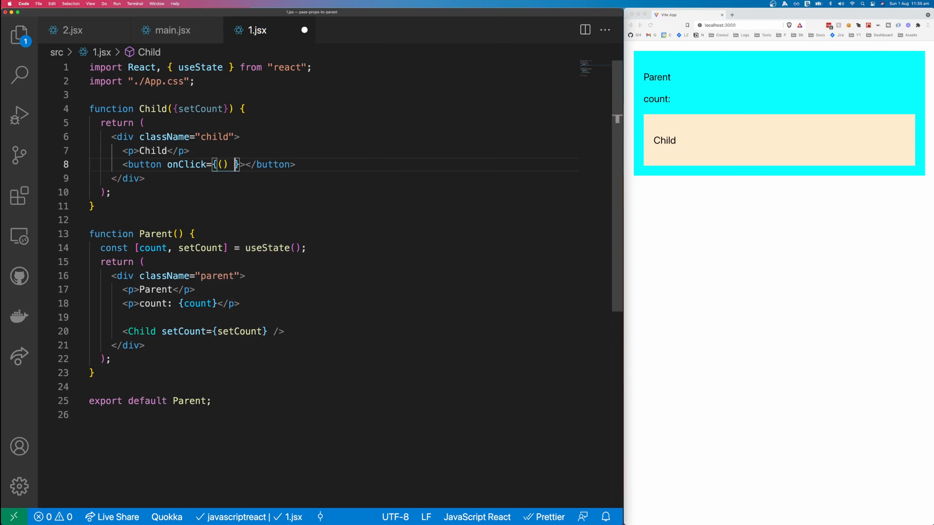
pyautogui.write('=> setCount')
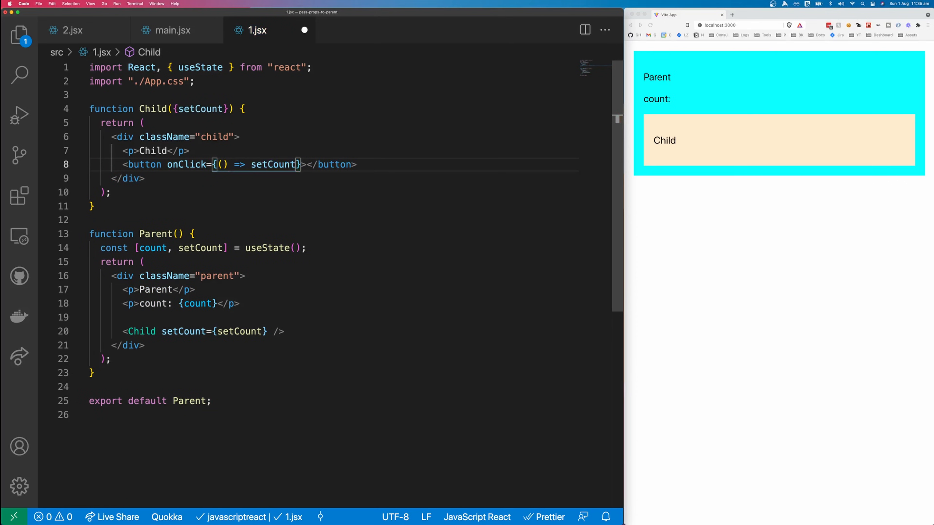
pyautogui.write('1)')
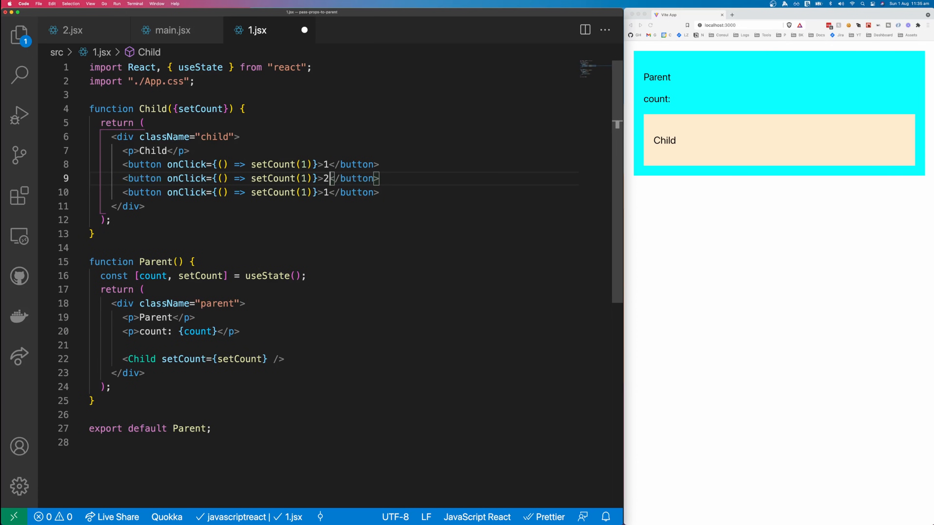
pyautogui.write('2')
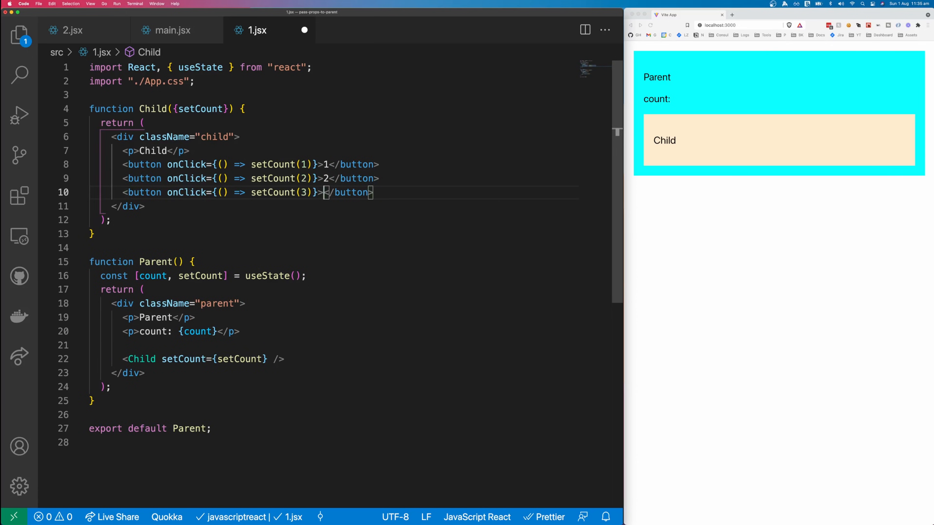
pyautogui.write('3')
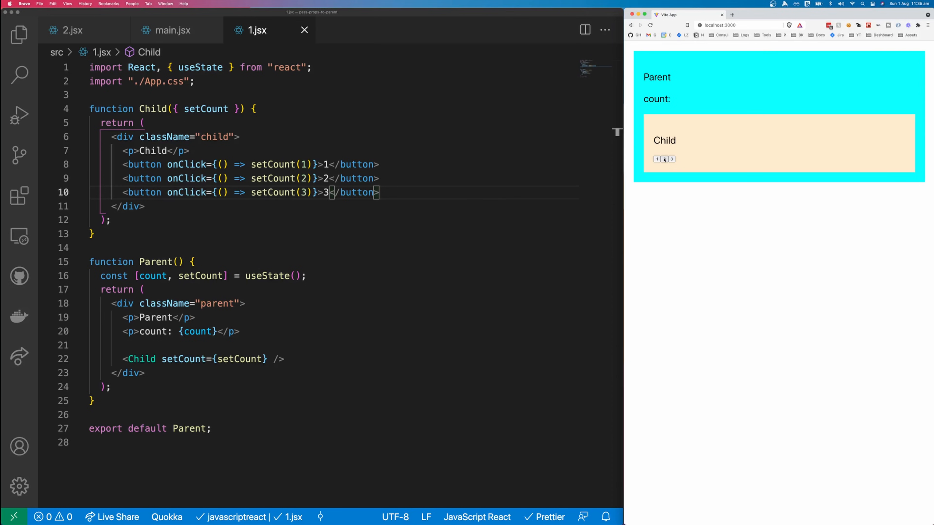
# Use the child's buttons in the browser so the parent count reads 1
pyautogui.click(655, 159)
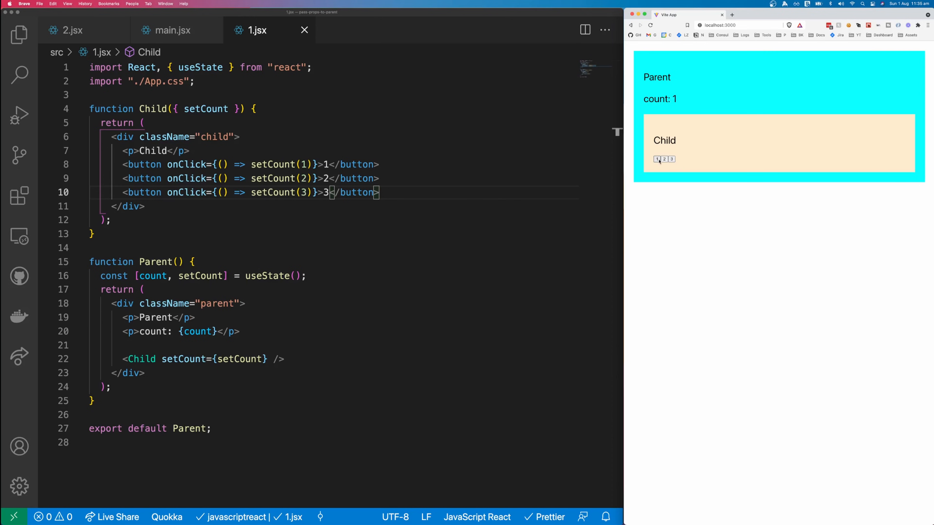
pyautogui.click(71, 30)
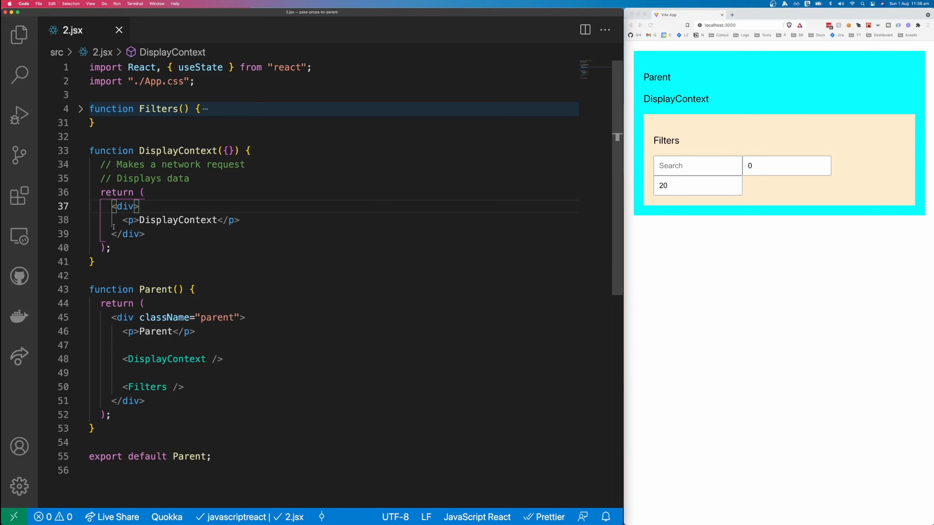
pyautogui.moveTo(156, 289)
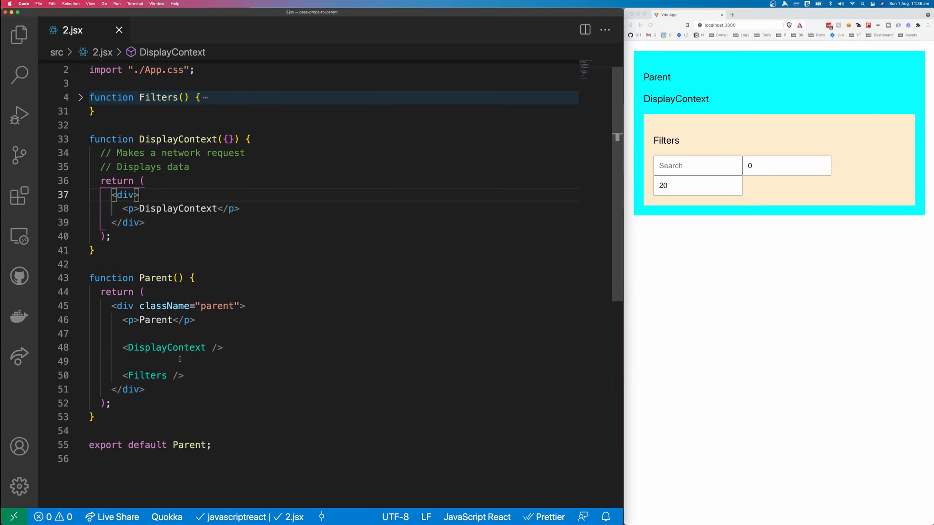
# Unfold the Filters function in 2.jsx and review its search, greaterThan and lessThan state
pyautogui.doubleClick(167, 347)
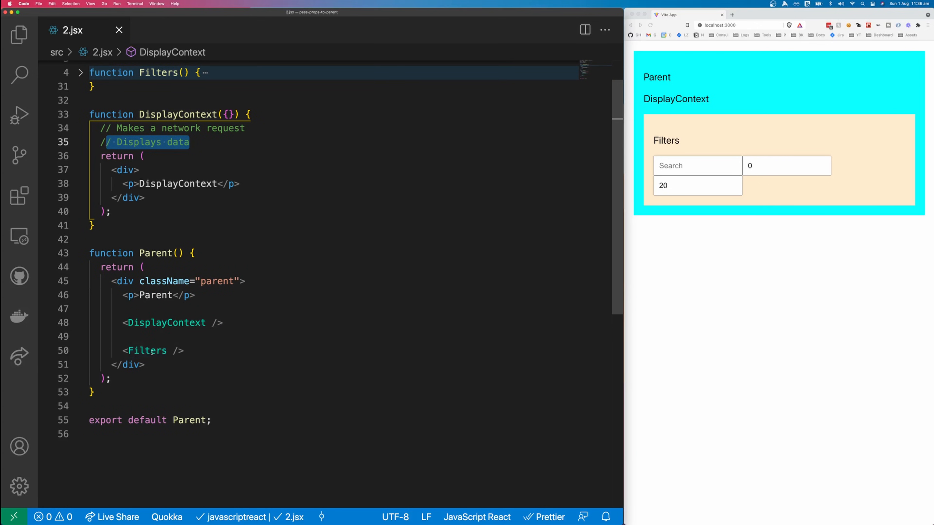
pyautogui.click(81, 72)
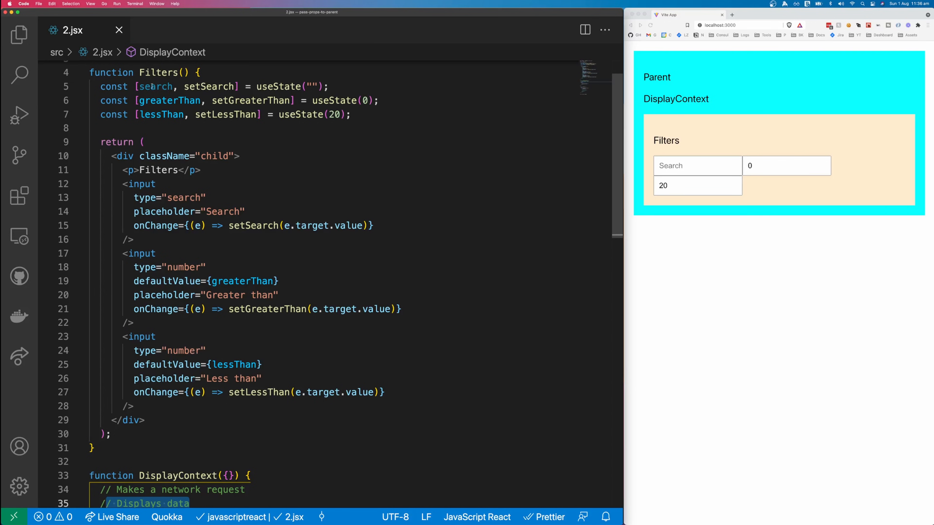
pyautogui.doubleClick(156, 87)
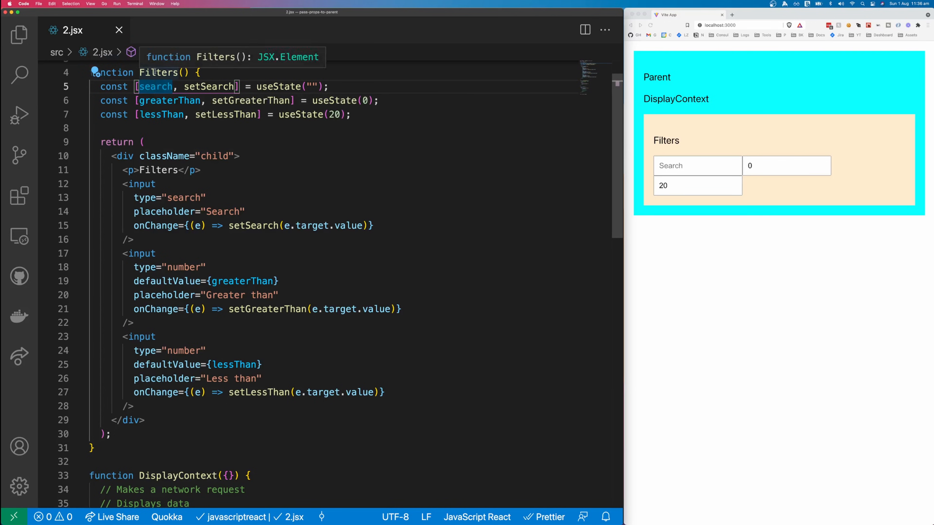
pyautogui.scroll(-3)
pyautogui.write('use')
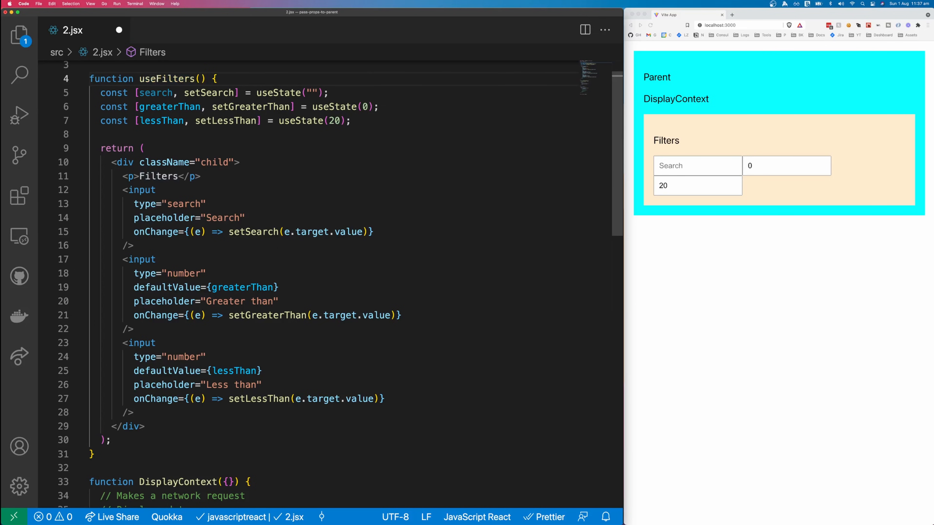
# Return { search, greaterThan, lessThan, render: (...) } from useFilters, wrapping the filter markup as render
pyautogui.doubleClick(168, 78)
pyautogui.write('{')
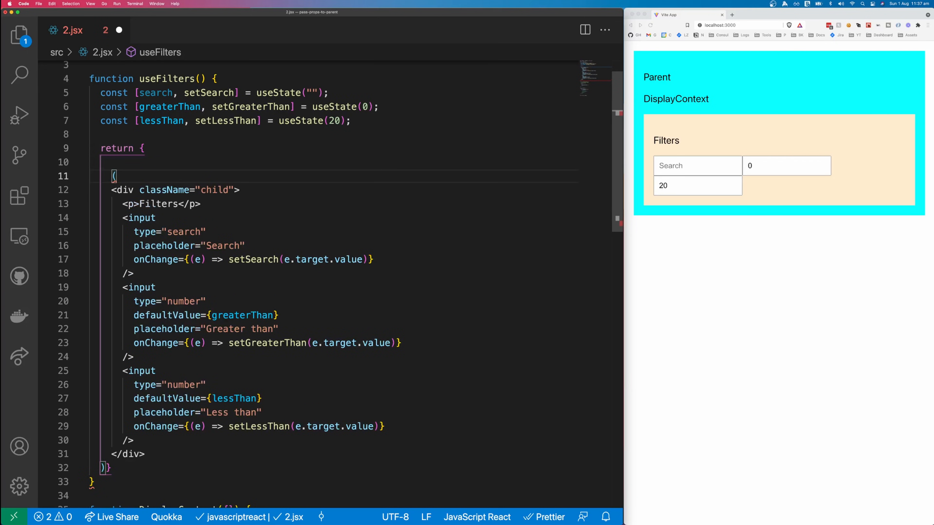
pyautogui.write('render:')
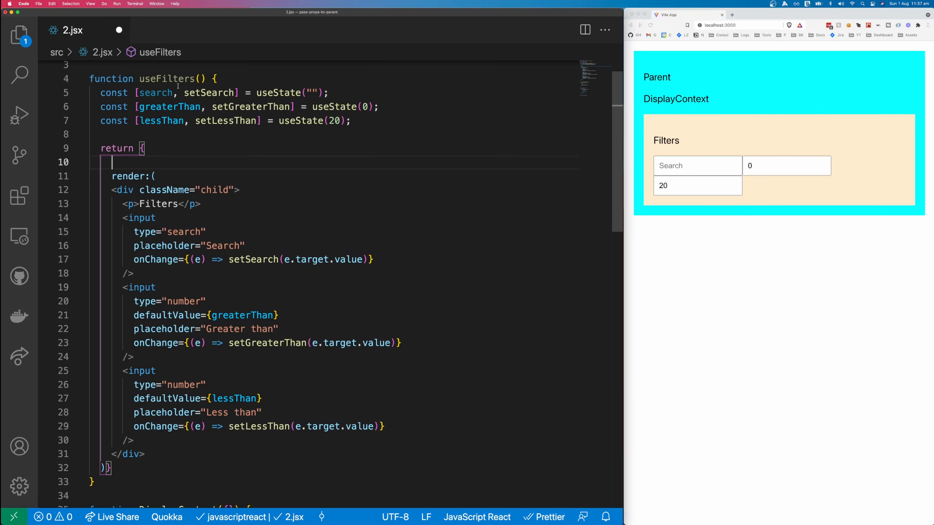
pyautogui.write('search, g')
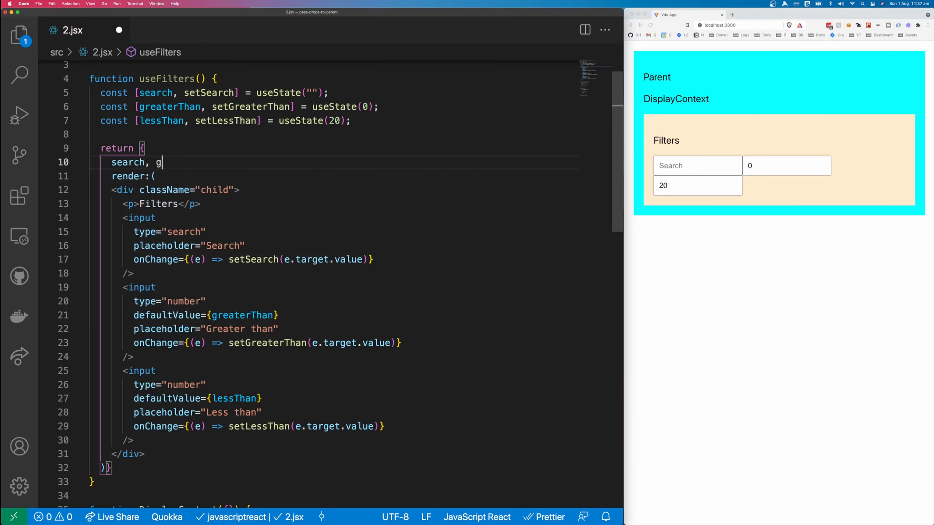
pyautogui.write('reaterThan, l')
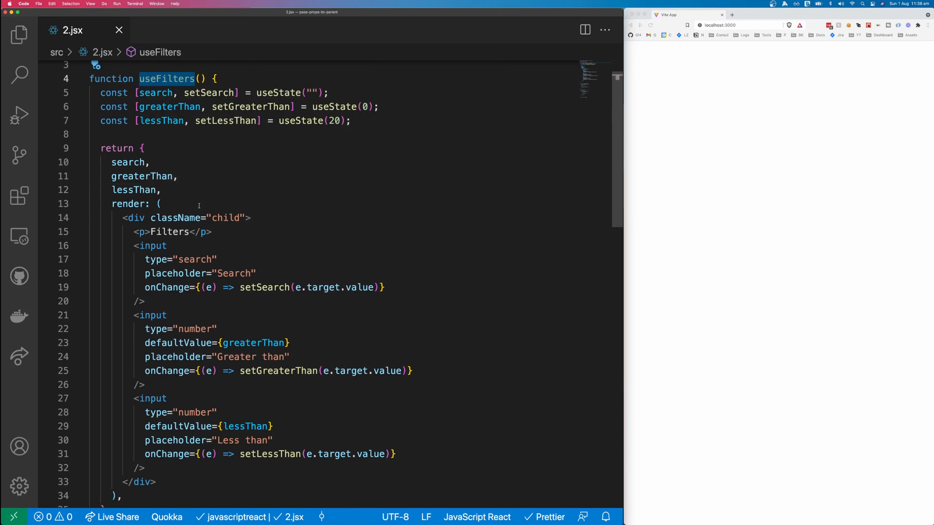
# Add const {render, search, greaterThan, lessThan} = useFilters() inside Parent
pyautogui.scroll(-3)
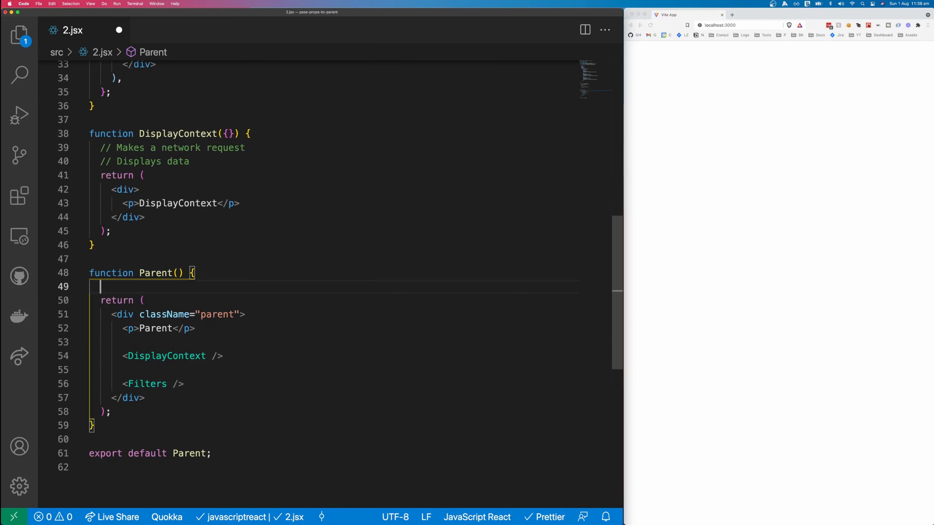
pyautogui.press('enter')
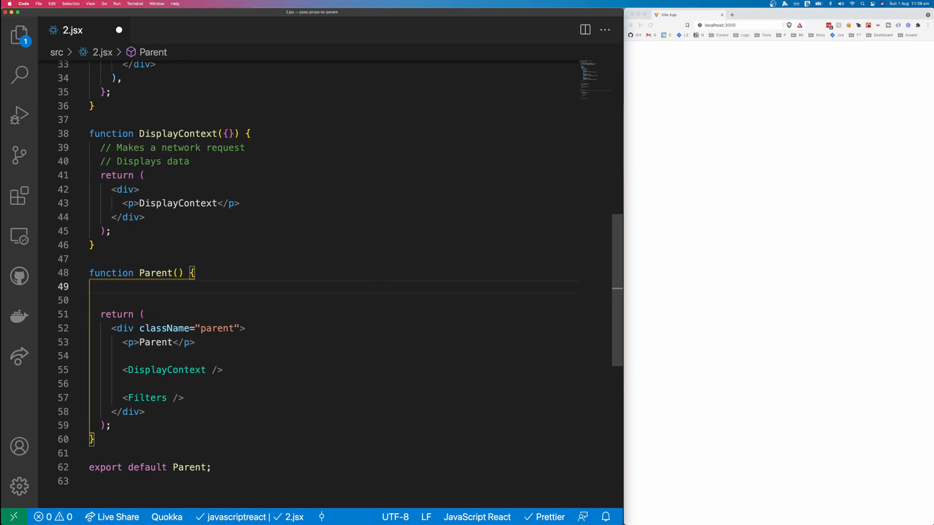
pyautogui.write('const {}')
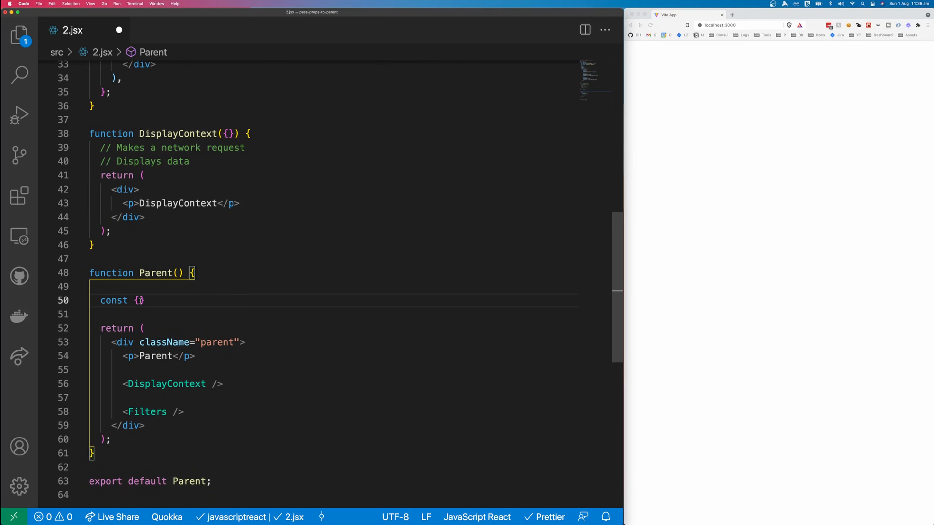
pyautogui.write('useFilters()')
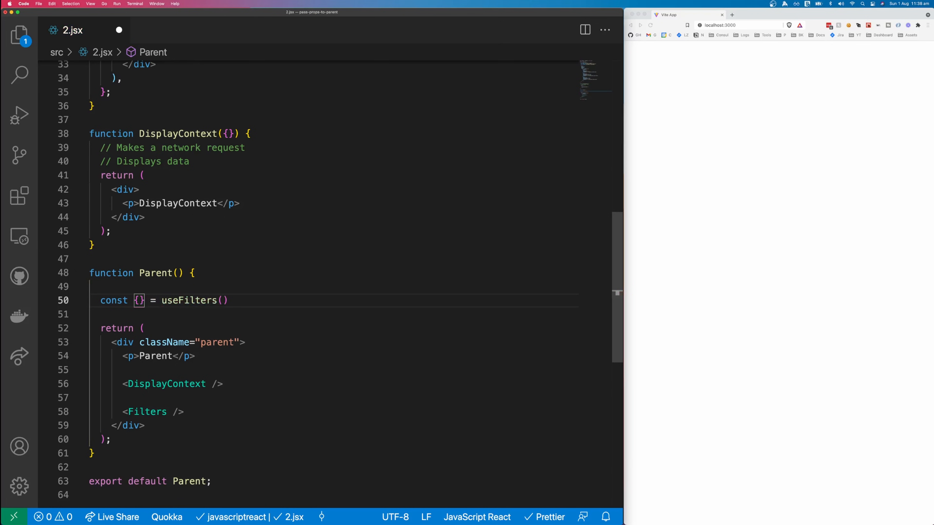
pyautogui.write('render,')
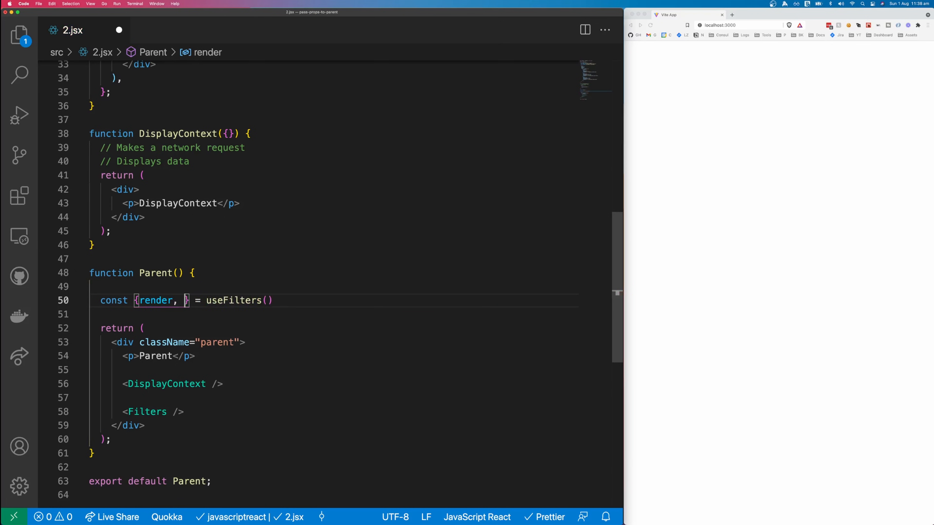
pyautogui.write('search, gr')
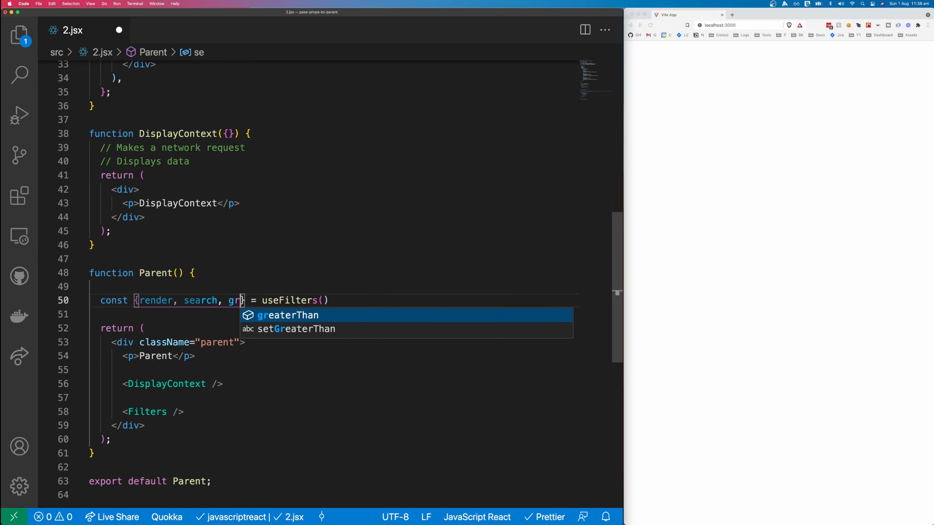
pyautogui.write('greaterThan, le')
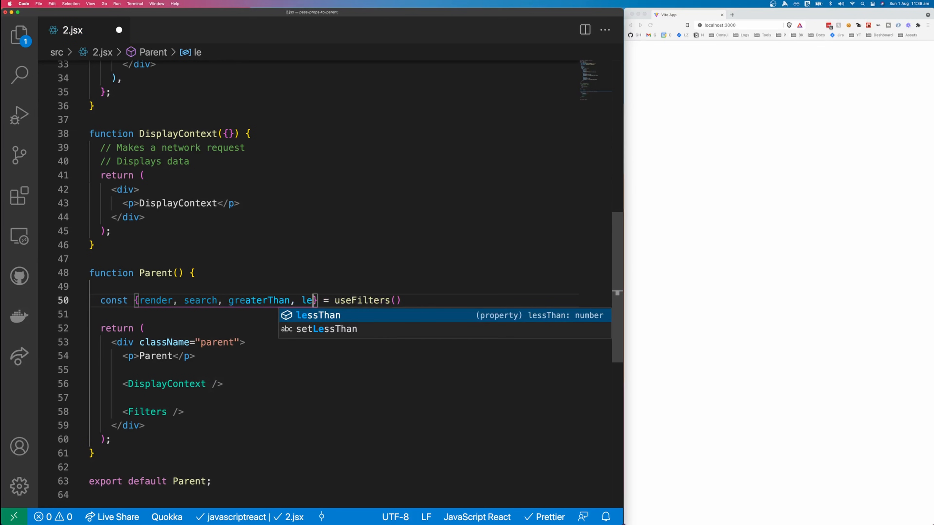
pyautogui.press('Tab')
pyautogui.write('{render')
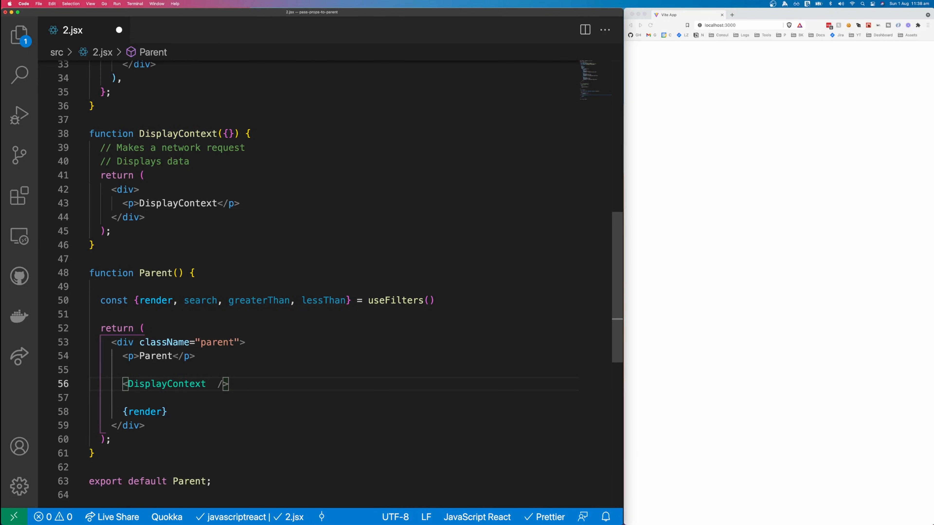
# Replace the <Filters /> element in Parent with {render}
pyautogui.write('{}')
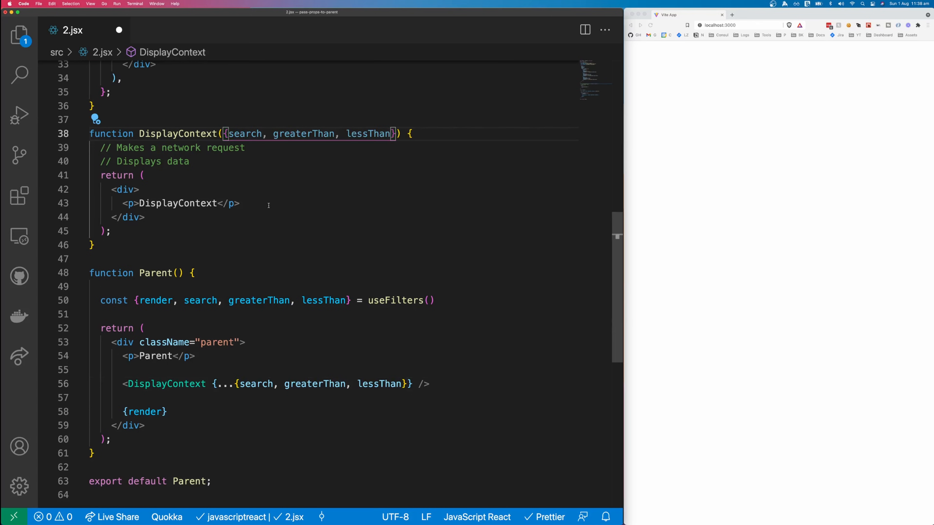
# Spread search, greaterThan and lessThan onto DisplayContext and render each as a <p> line
pyautogui.write('search, greaterThan, lessThan')
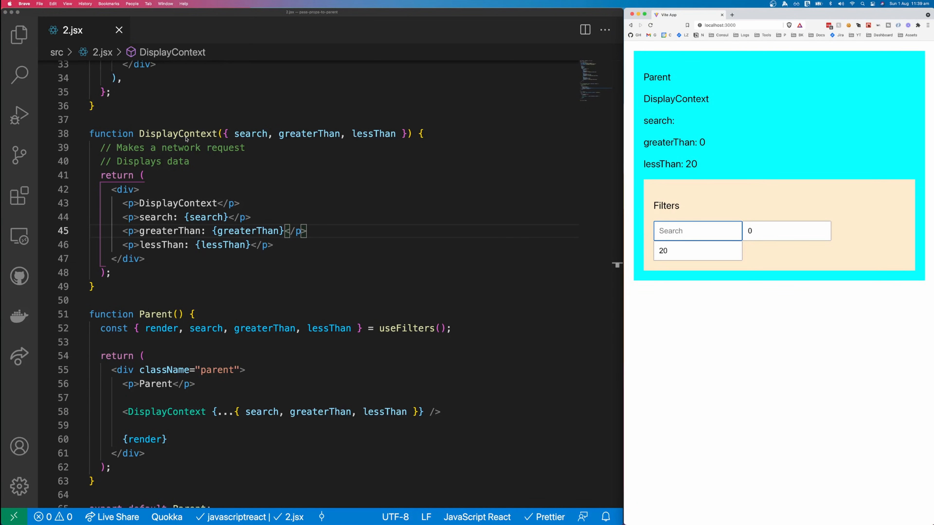
# Enter 'search', greaterThan 19 and lessThan 50 in the preview so DisplayContext shows them live
pyautogui.write('searchg')
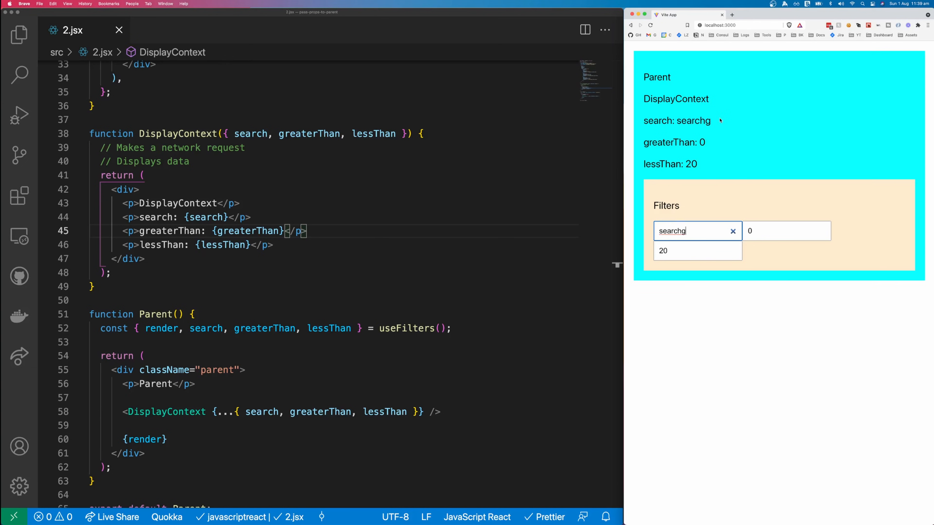
pyautogui.click(786, 231)
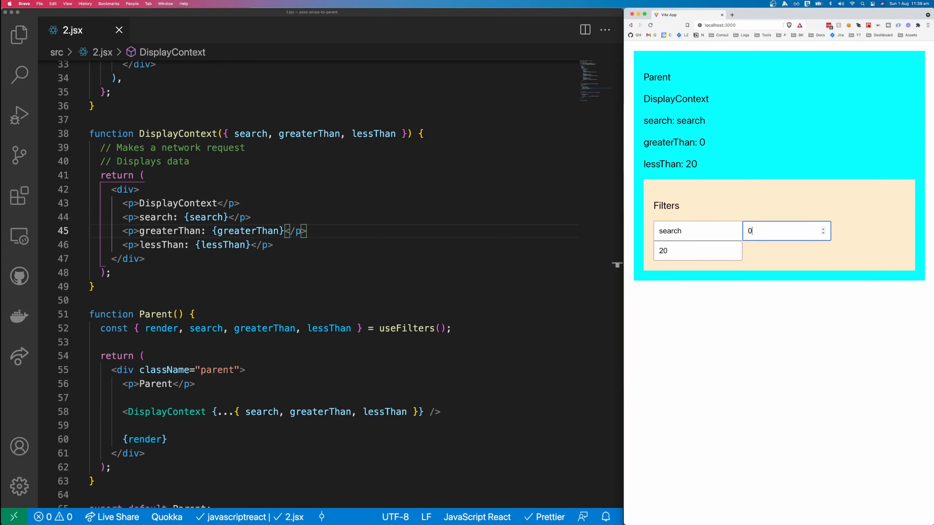
pyautogui.write('19')
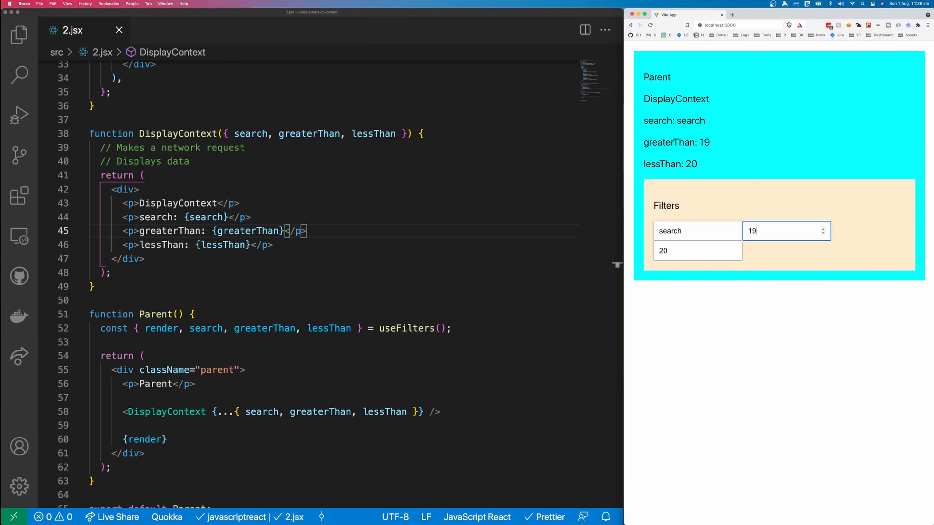
pyautogui.click(697, 250)
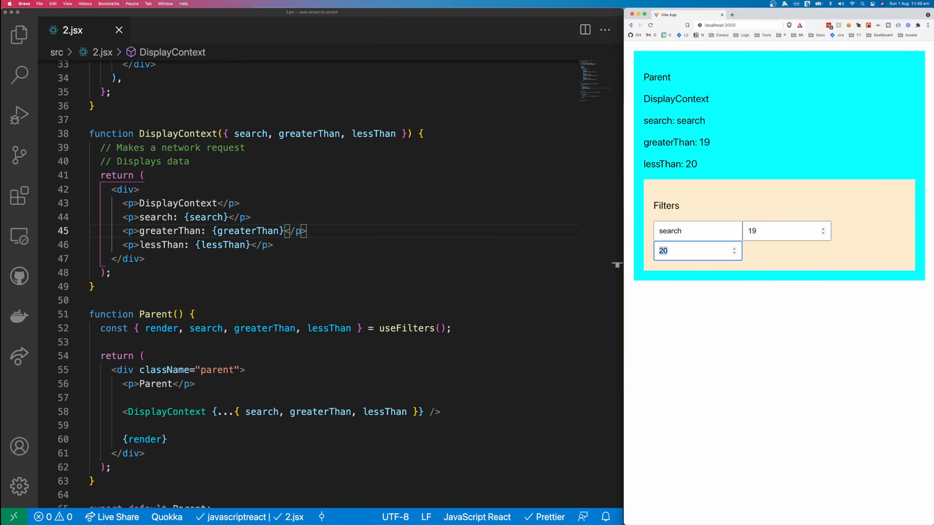
pyautogui.write('50')
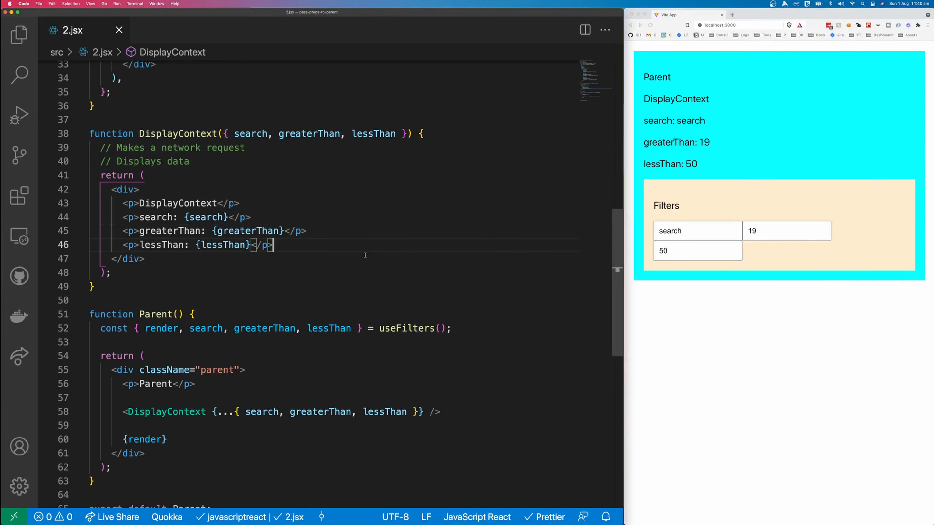
pyautogui.scroll(-3)
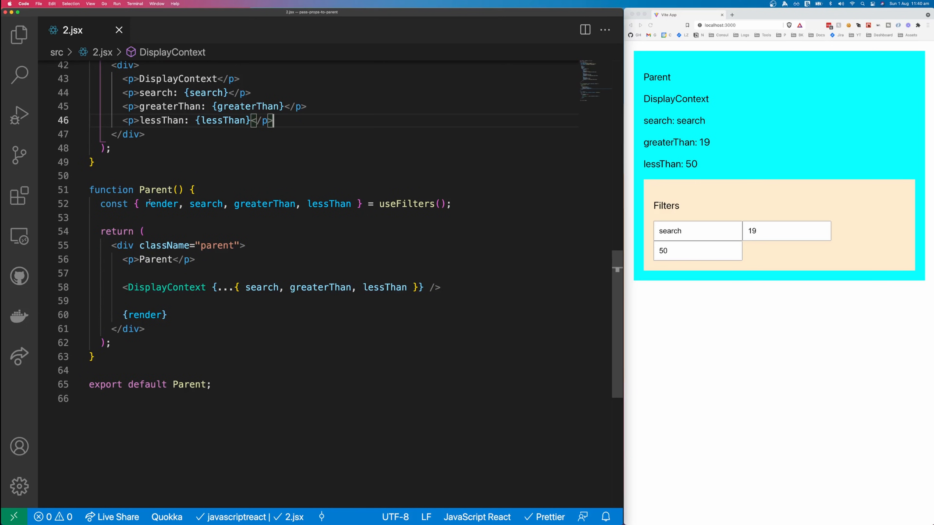
pyautogui.moveTo(162, 204)
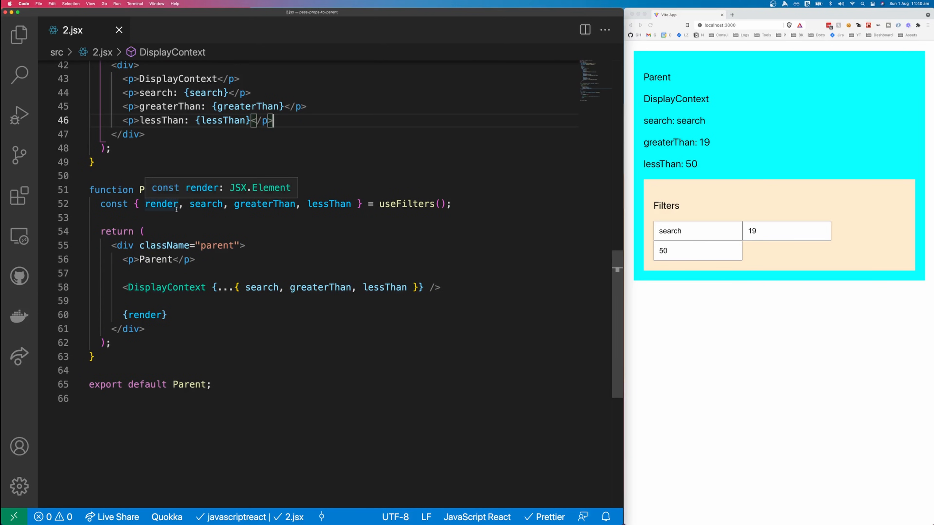